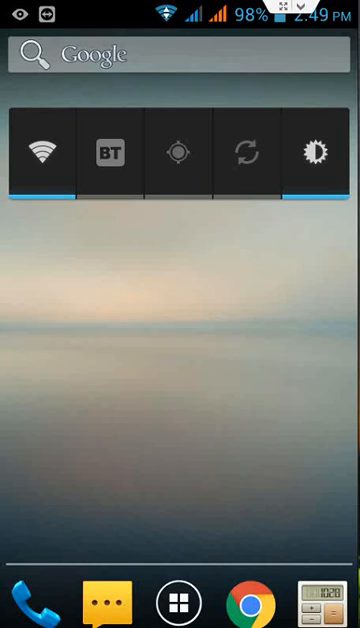
Open the launcher's app drawer to list all installed apps.
left_click(180, 602)
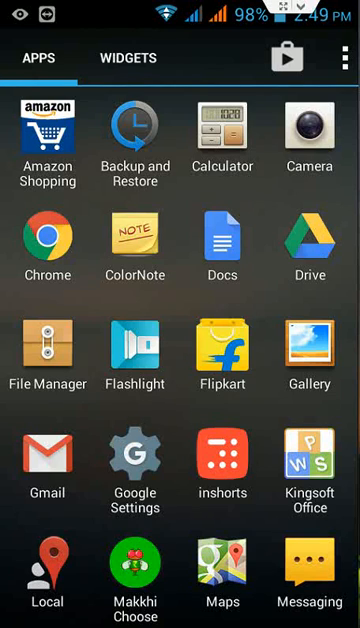
Scroll the app drawer to the next page and launch Settings.
scroll("down", 3)
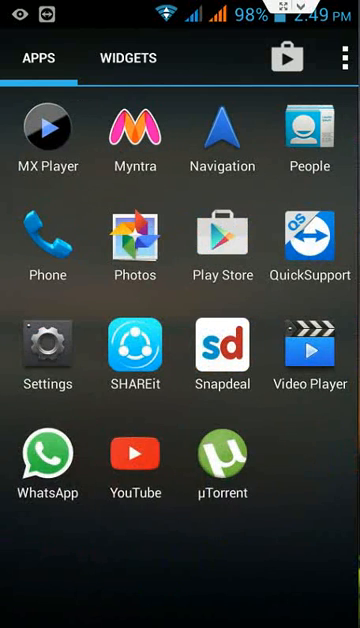
left_click(45, 350)
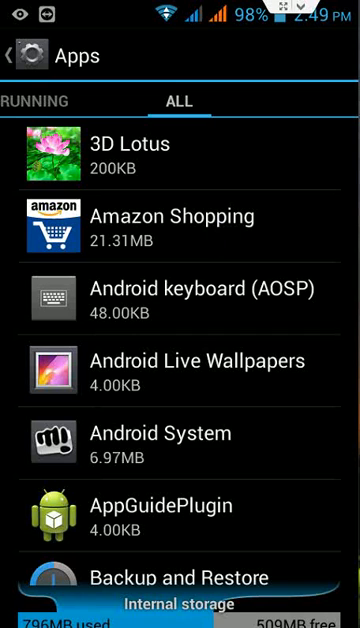
Open the App info page for Amazon Shopping.
left_click(180, 226)
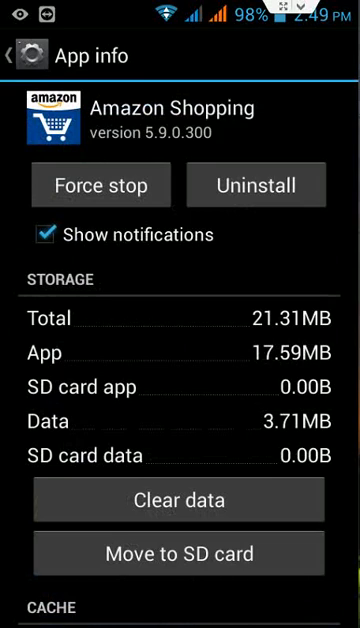
mouse_move(172, 568)
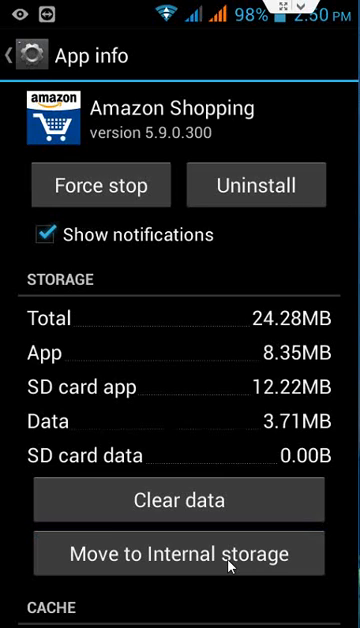
mouse_move(243, 495)
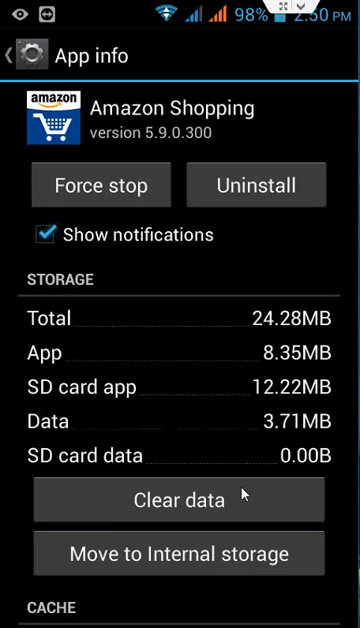
mouse_move(290, 322)
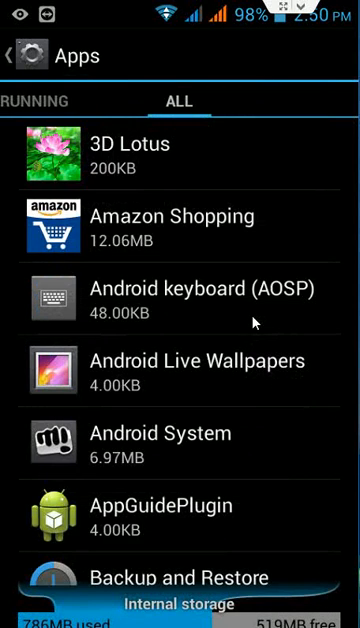
scroll("down", 3)
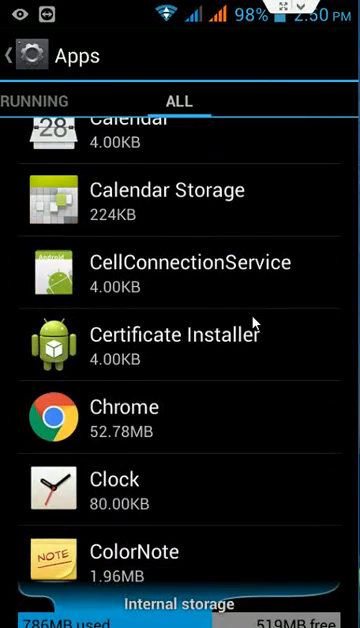
scroll("down", 3)
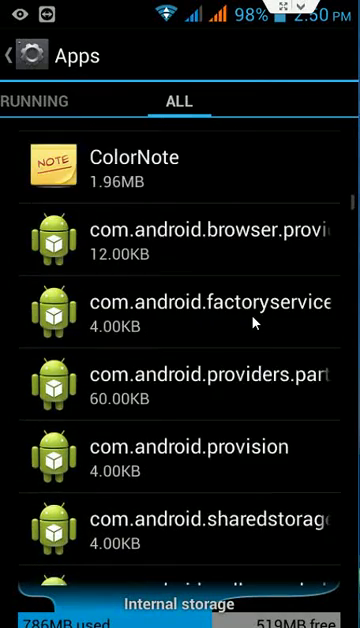
scroll("down", 3)
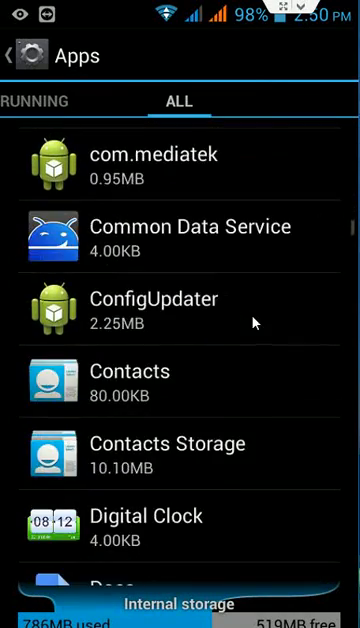
scroll("down", 3)
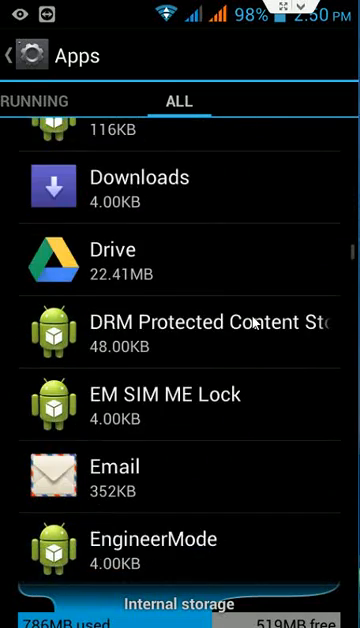
scroll("down", 3)
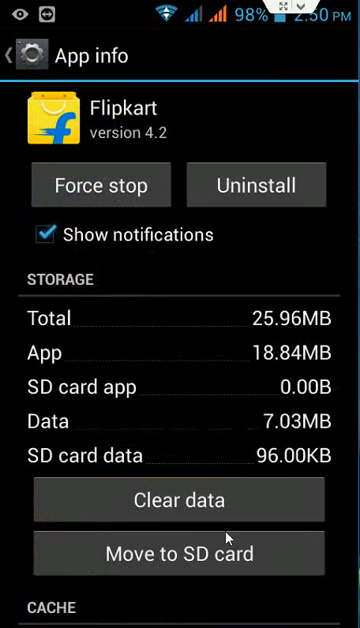
mouse_move(288, 328)
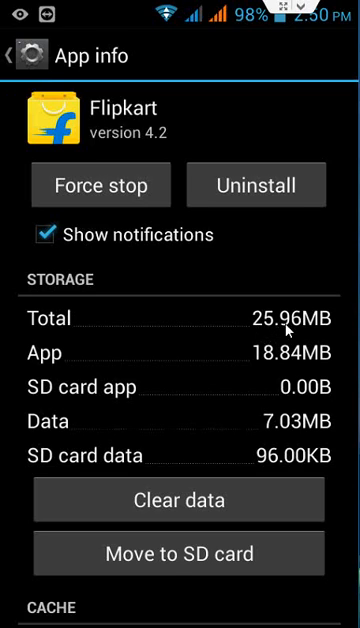
mouse_move(170, 570)
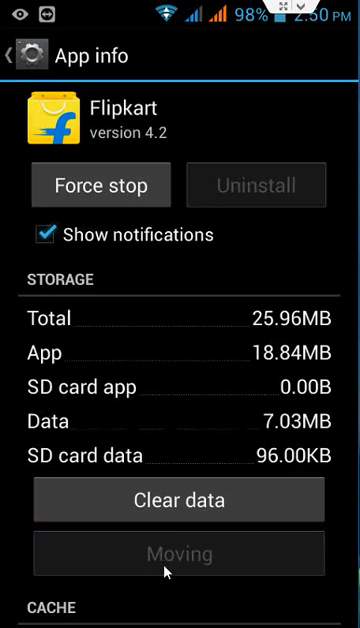
mouse_move(231, 596)
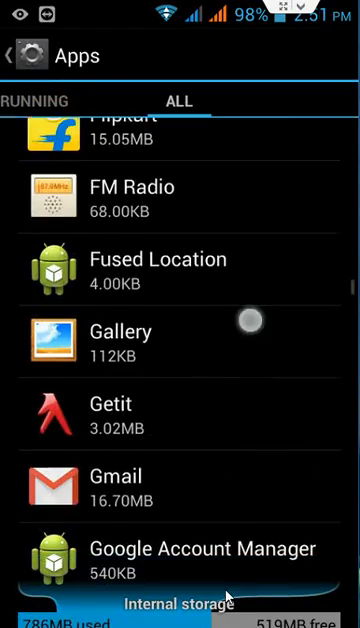
scroll("down", 3)
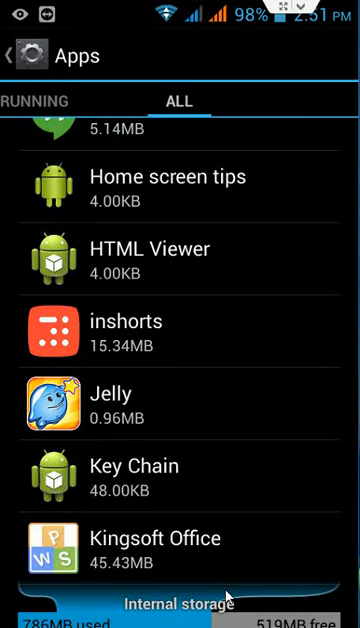
mouse_move(97, 325)
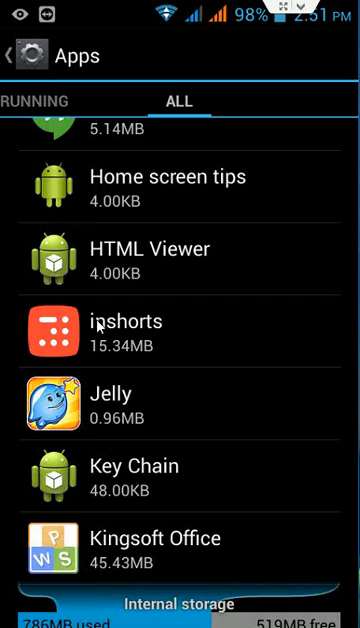
Move inshorts to the SD card from its App info page.
left_click(180, 346)
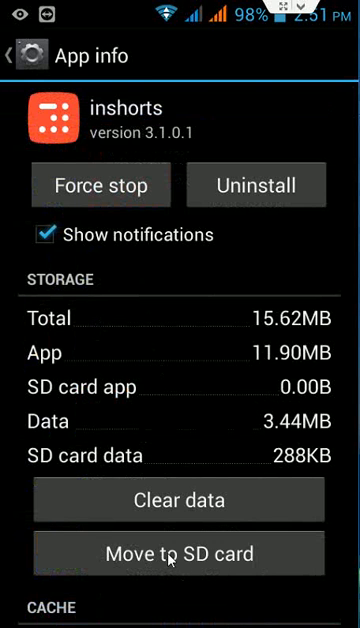
left_click(178, 554)
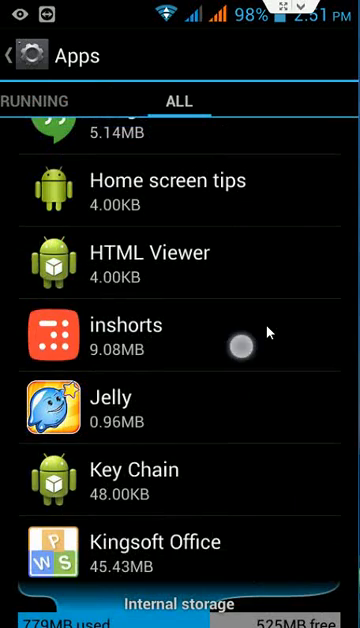
scroll("up", 3)
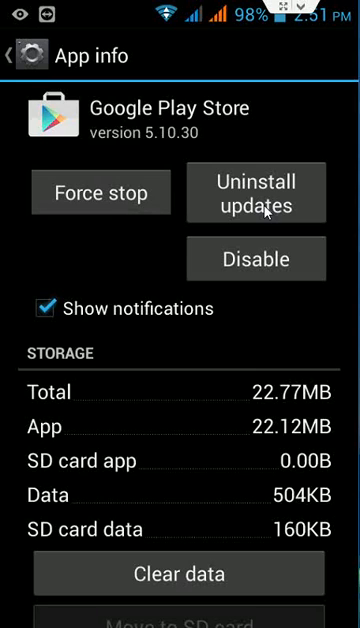
left_click(17, 50)
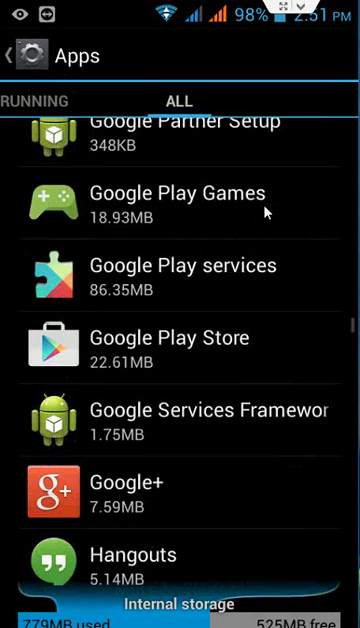